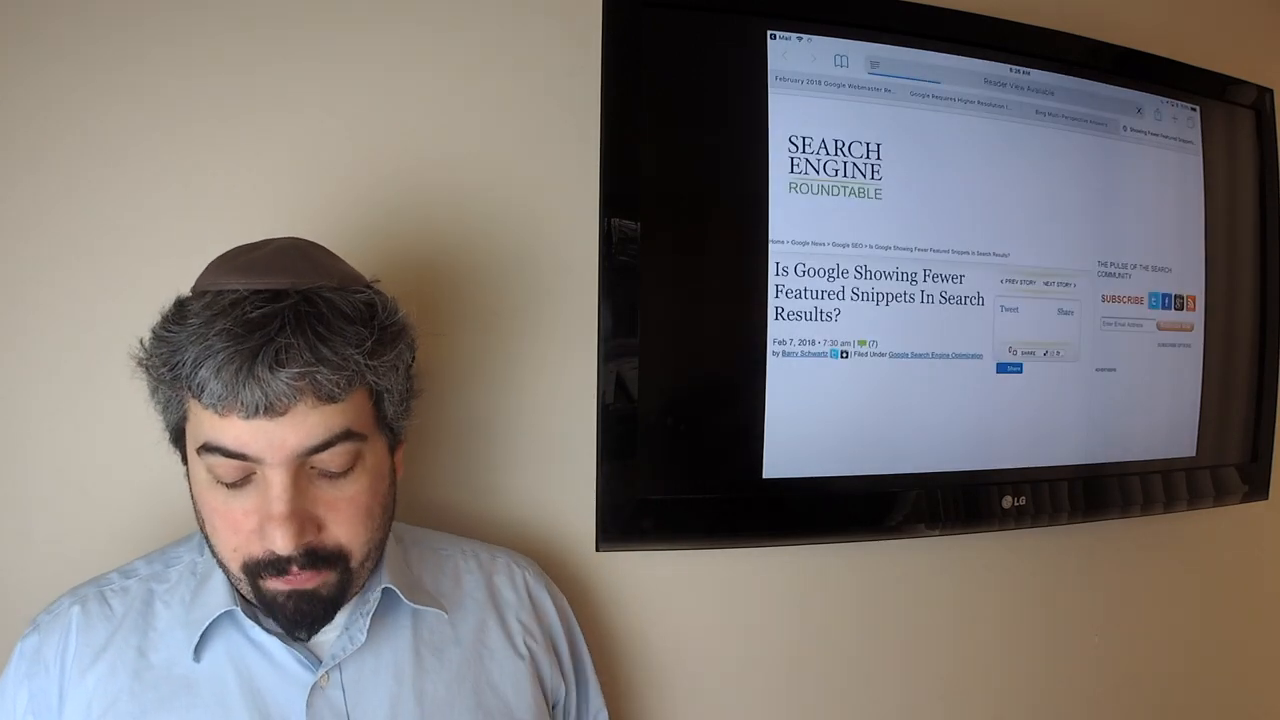
pyautogui.scroll(-3)
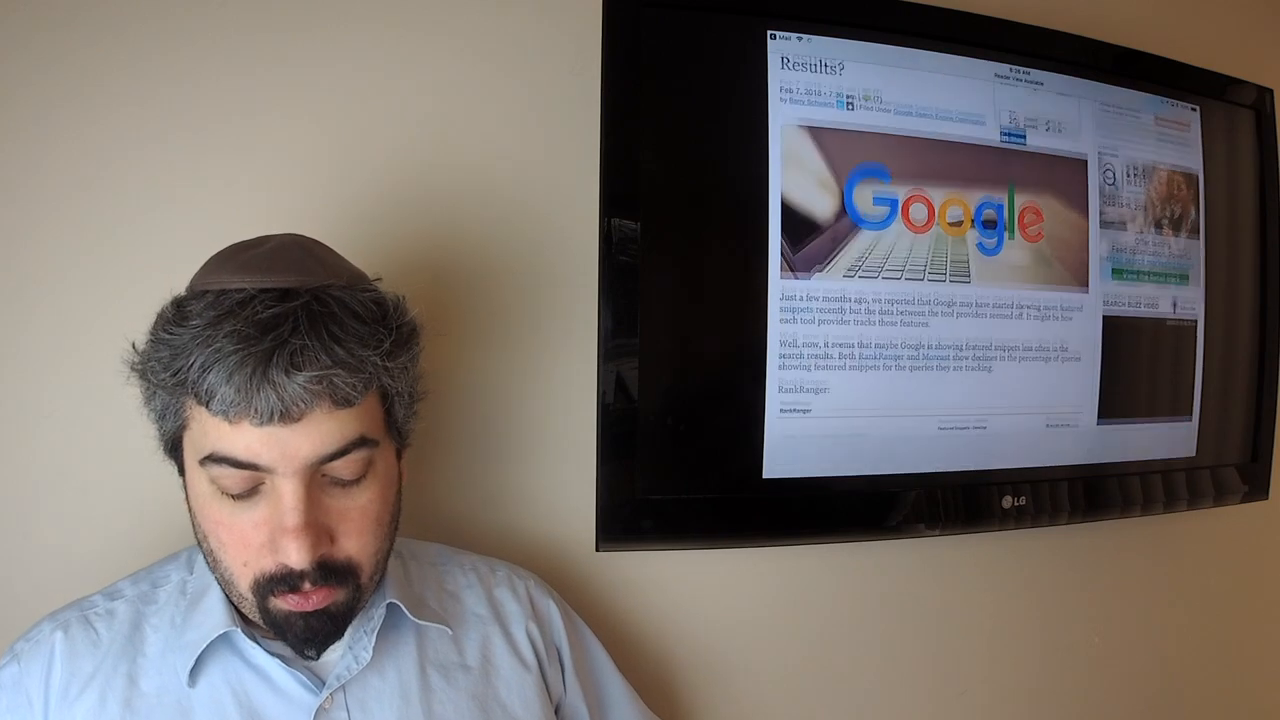
pyautogui.scroll(-3)
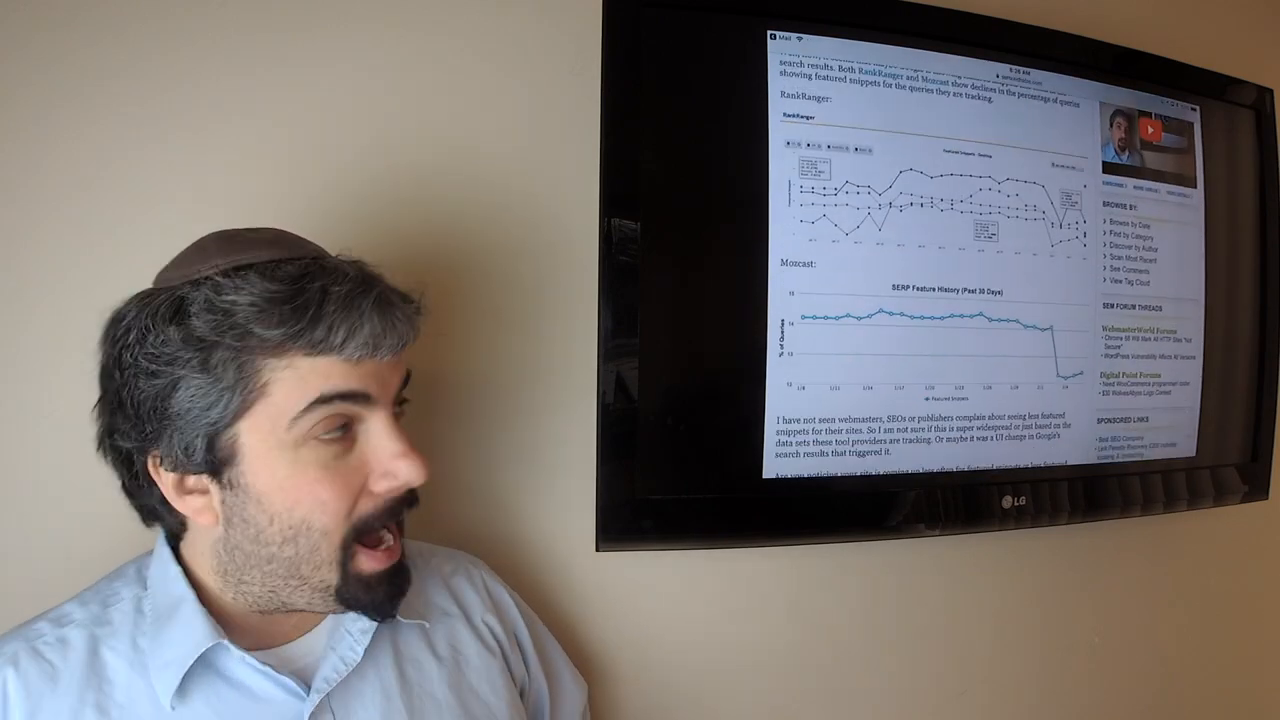